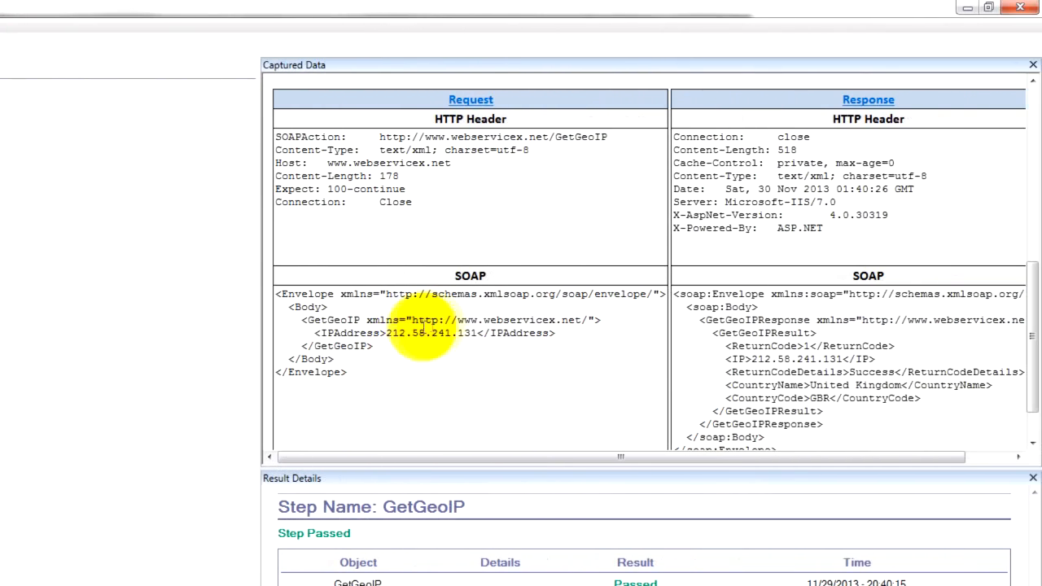
mouse_move(496, 341)
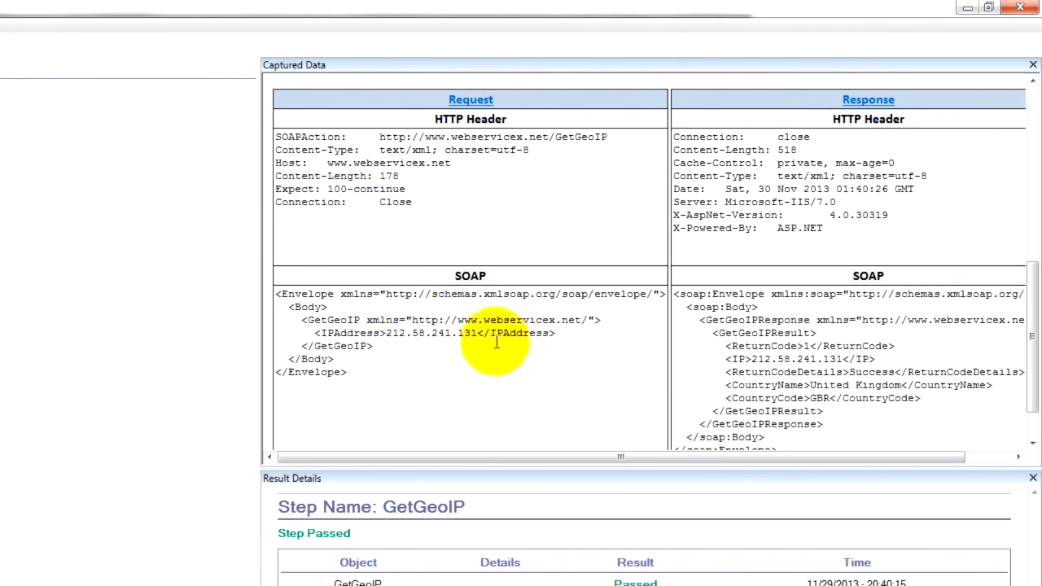
mouse_move(973, 359)
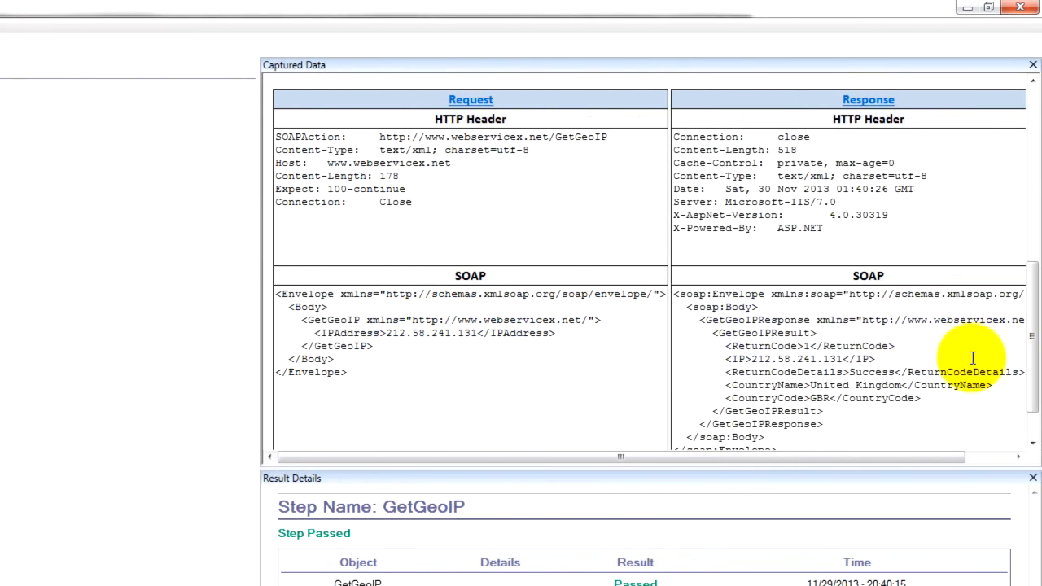